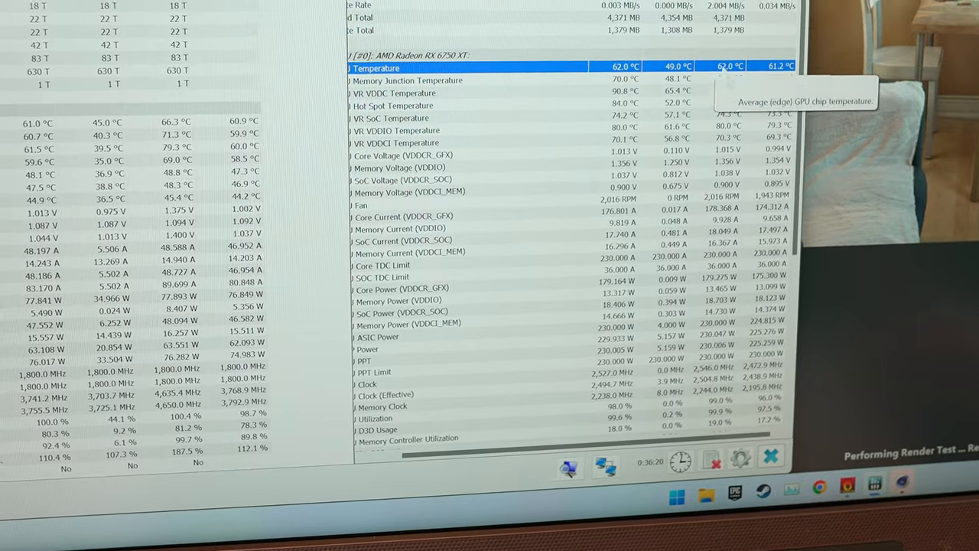
pyautogui.moveTo(730, 135)
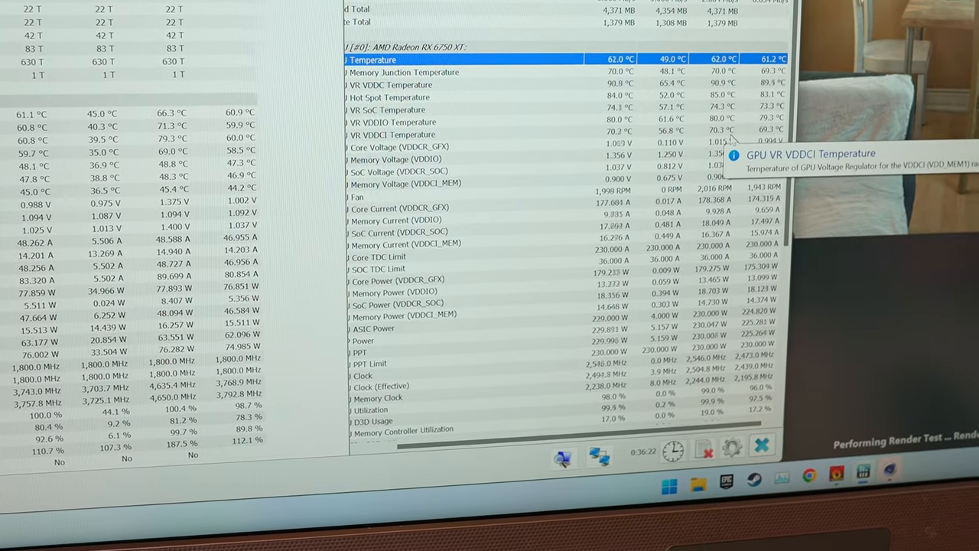